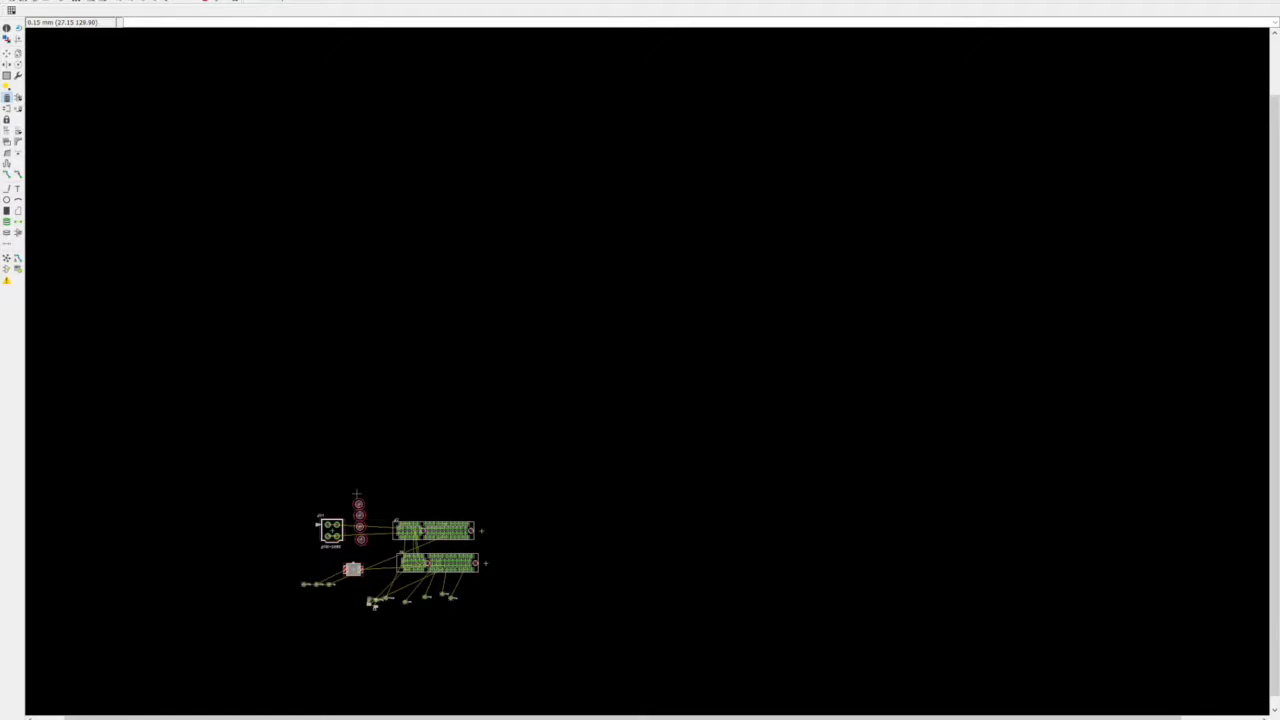
mouse_move(43, 133)
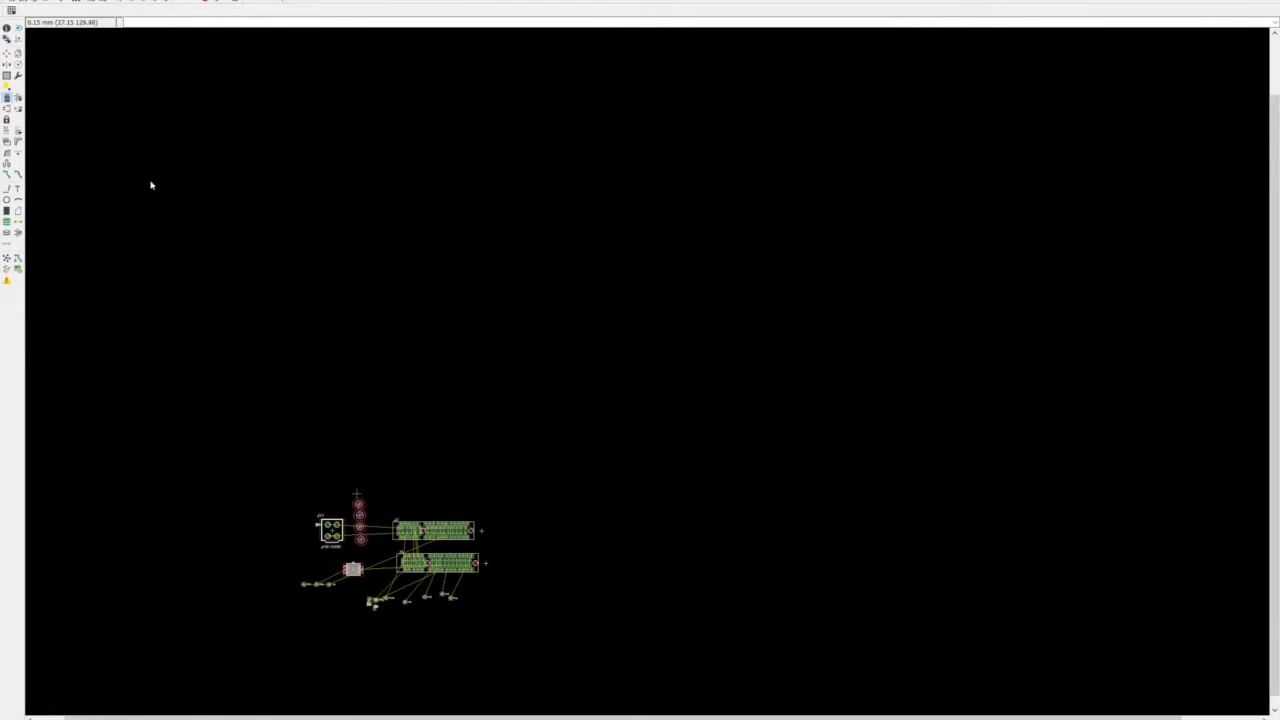
mouse_move(209, 67)
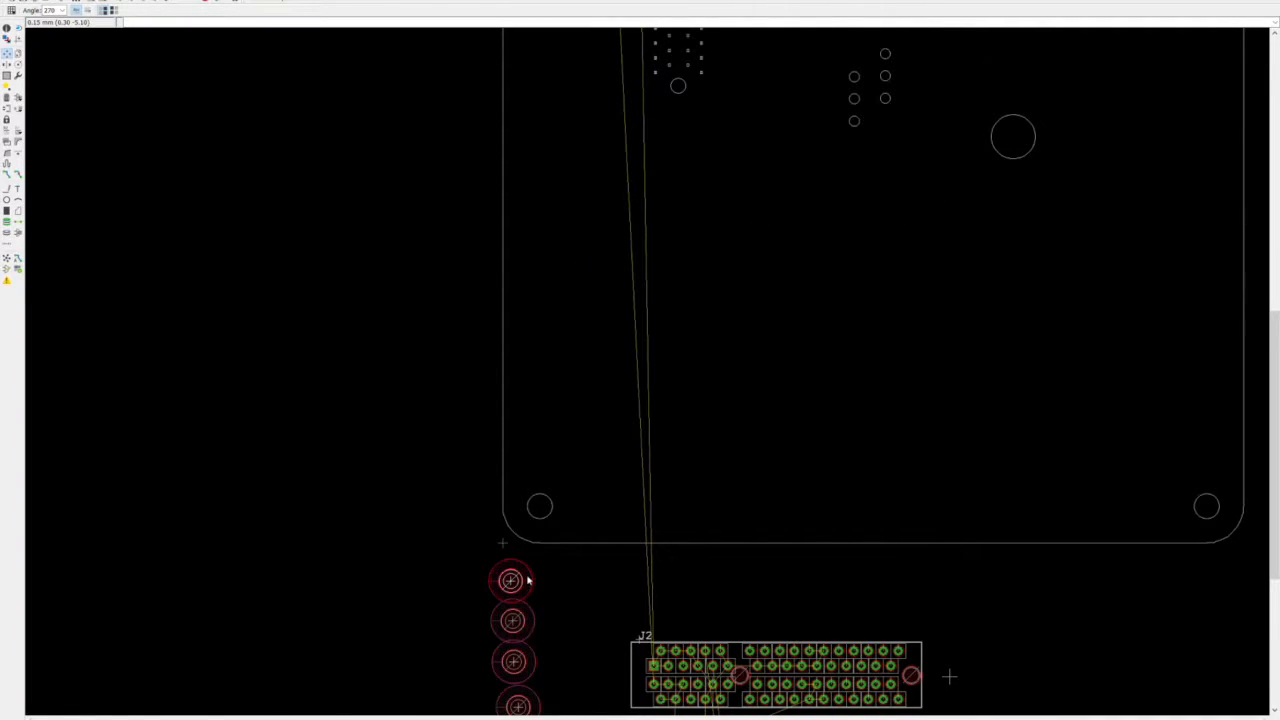
mouse_move(575, 470)
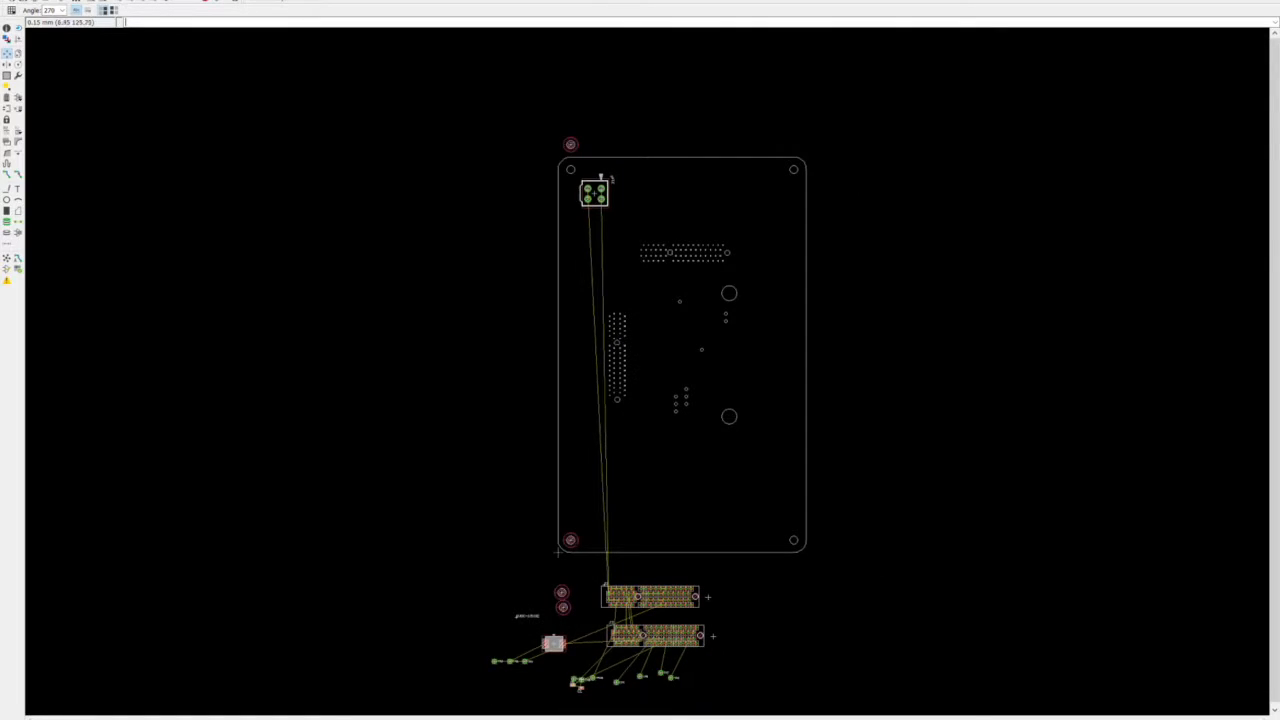
mouse_move(694, 150)
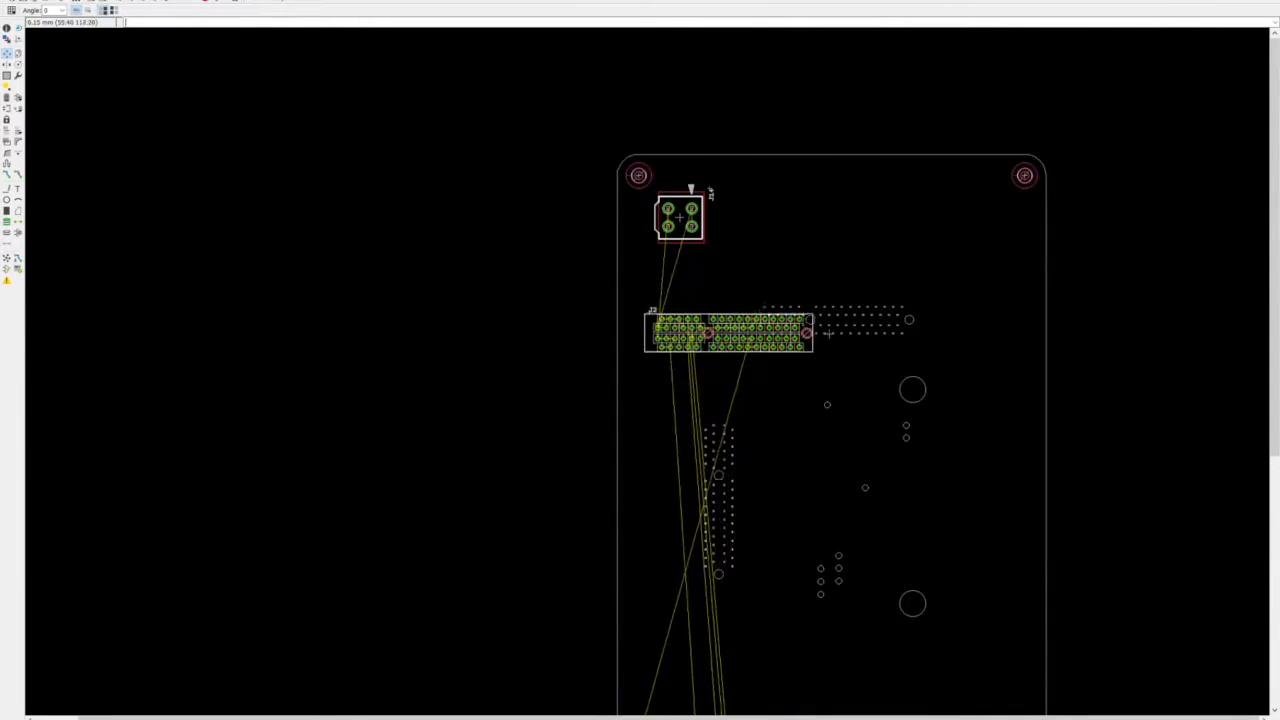
- Hide the footprints so only the DXF board outline and its hole pattern remain visible
drag(728, 330, 780, 366)
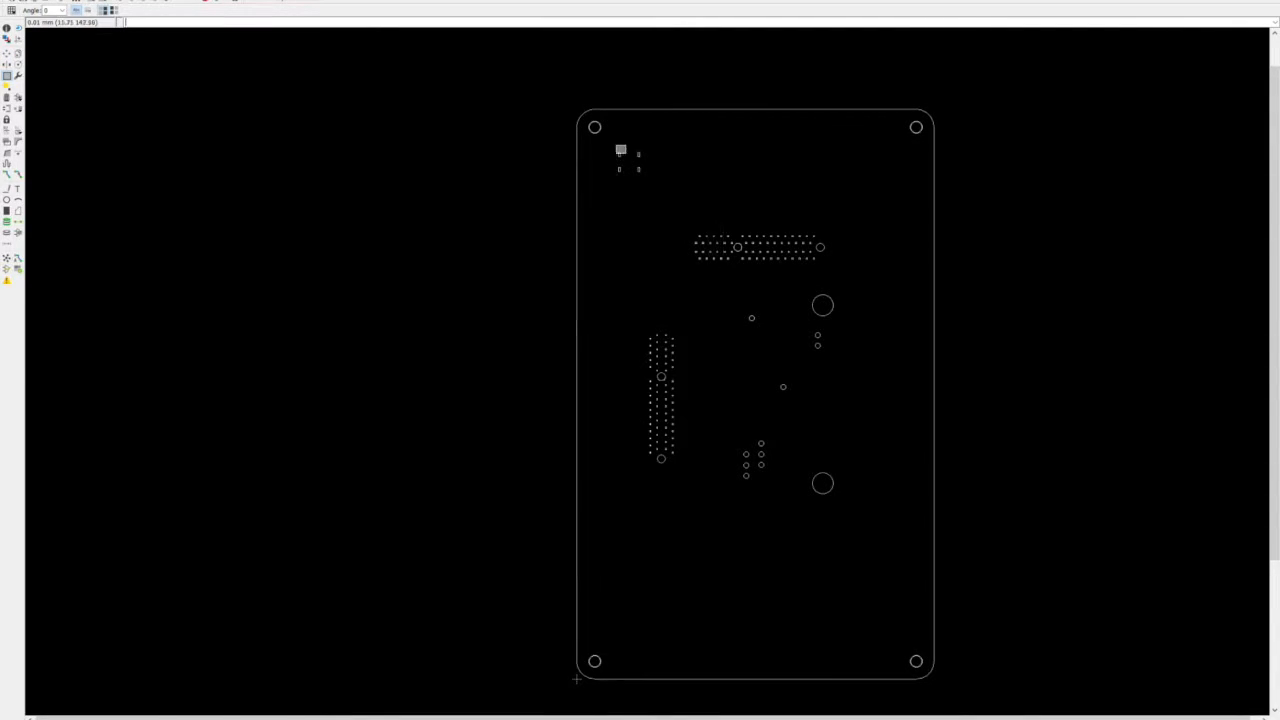
- Drag a selection across the board outline's pad and hole pattern
drag(617, 147, 788, 507)
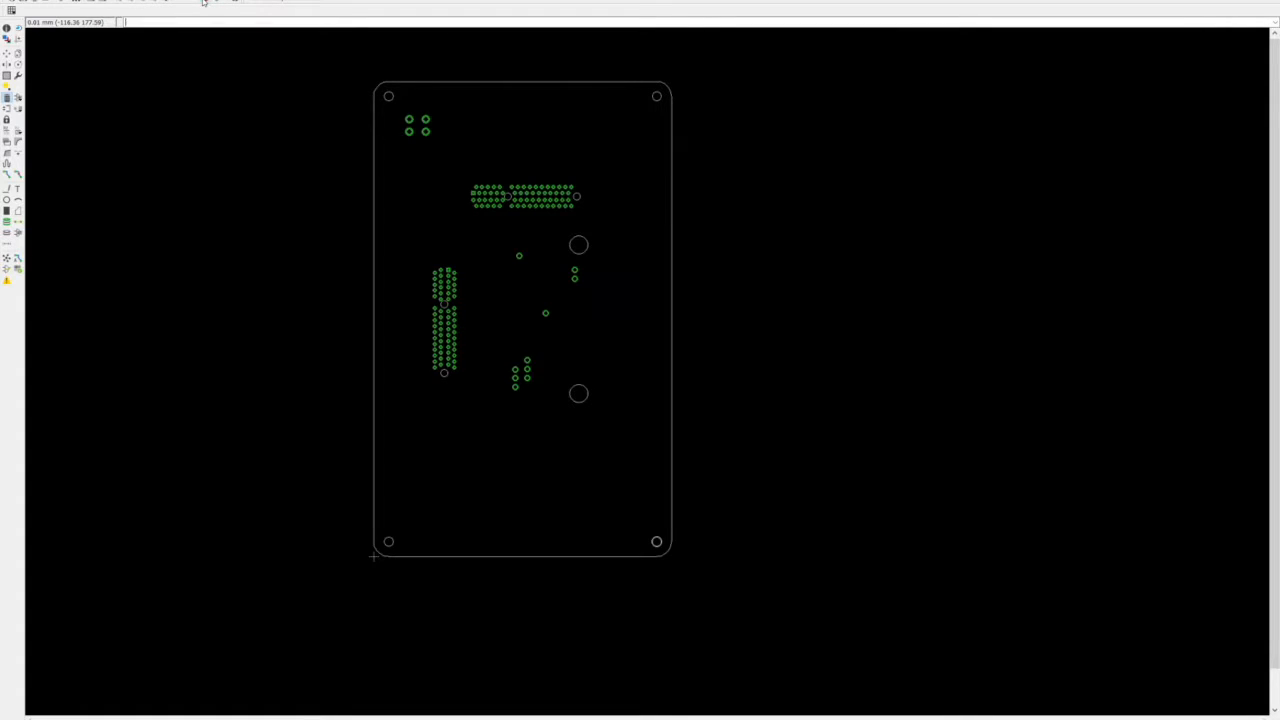
mouse_move(152, 183)
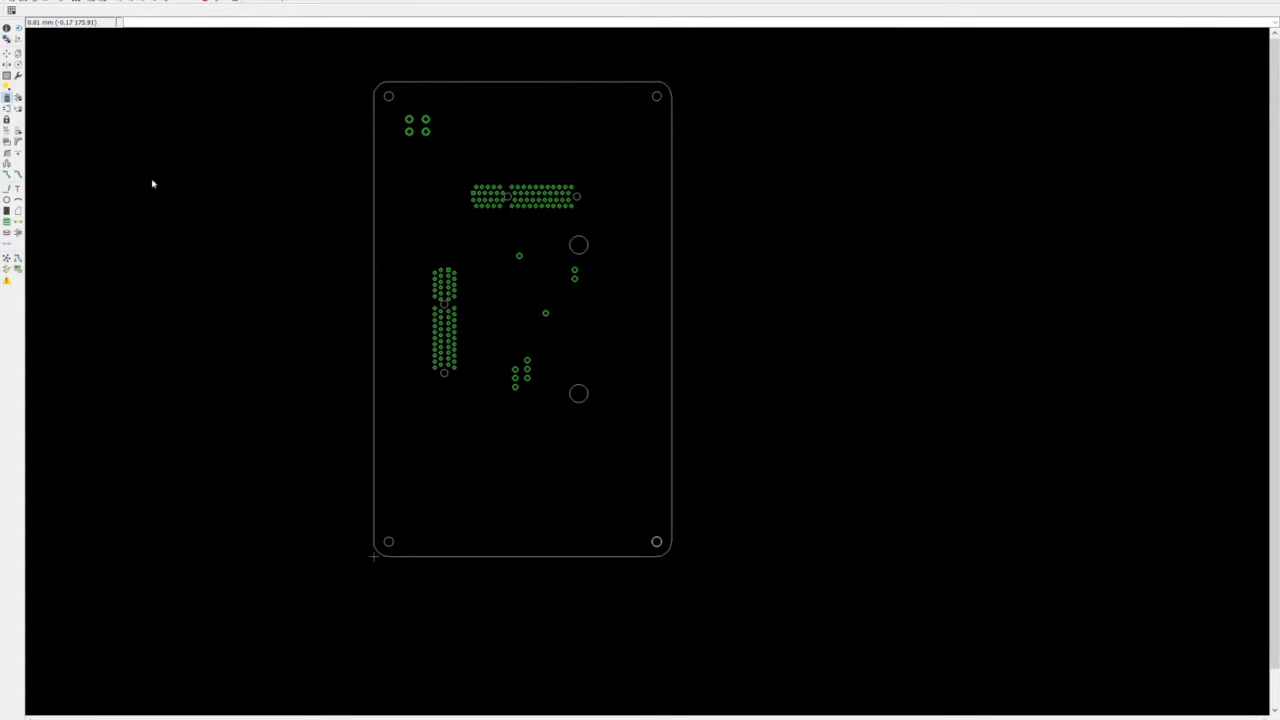
mouse_move(704, 288)
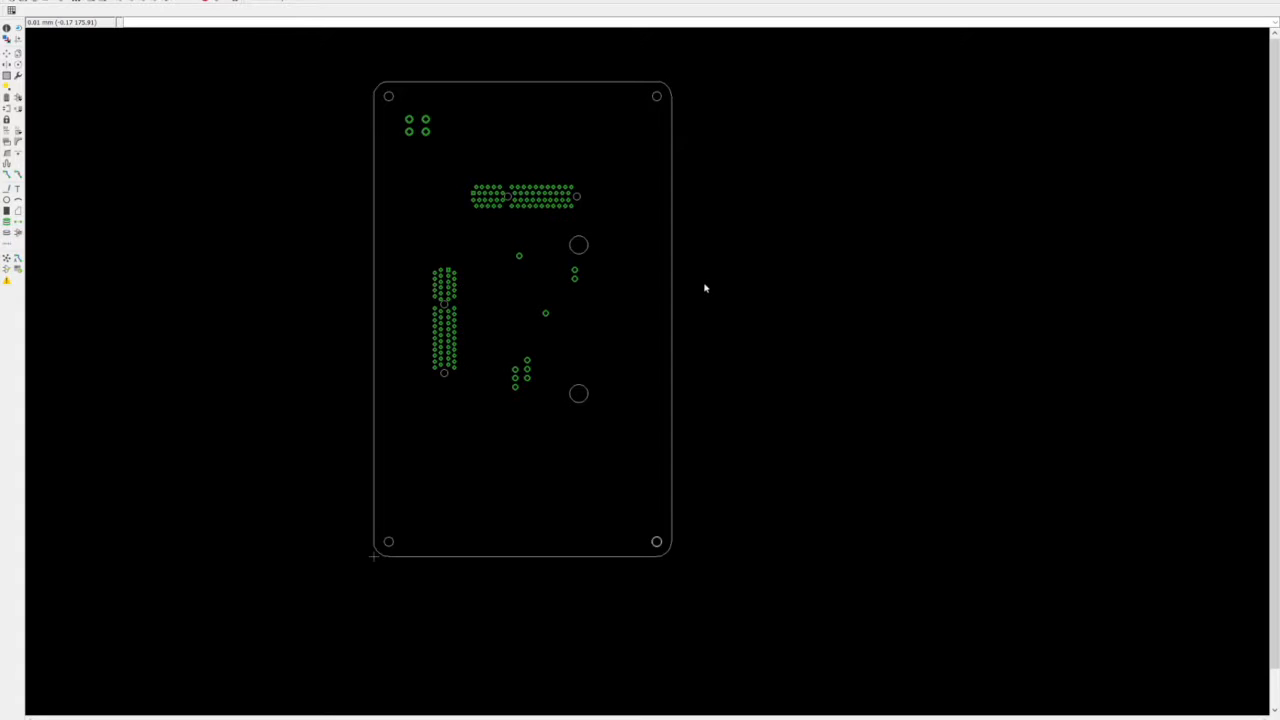
mouse_move(838, 283)
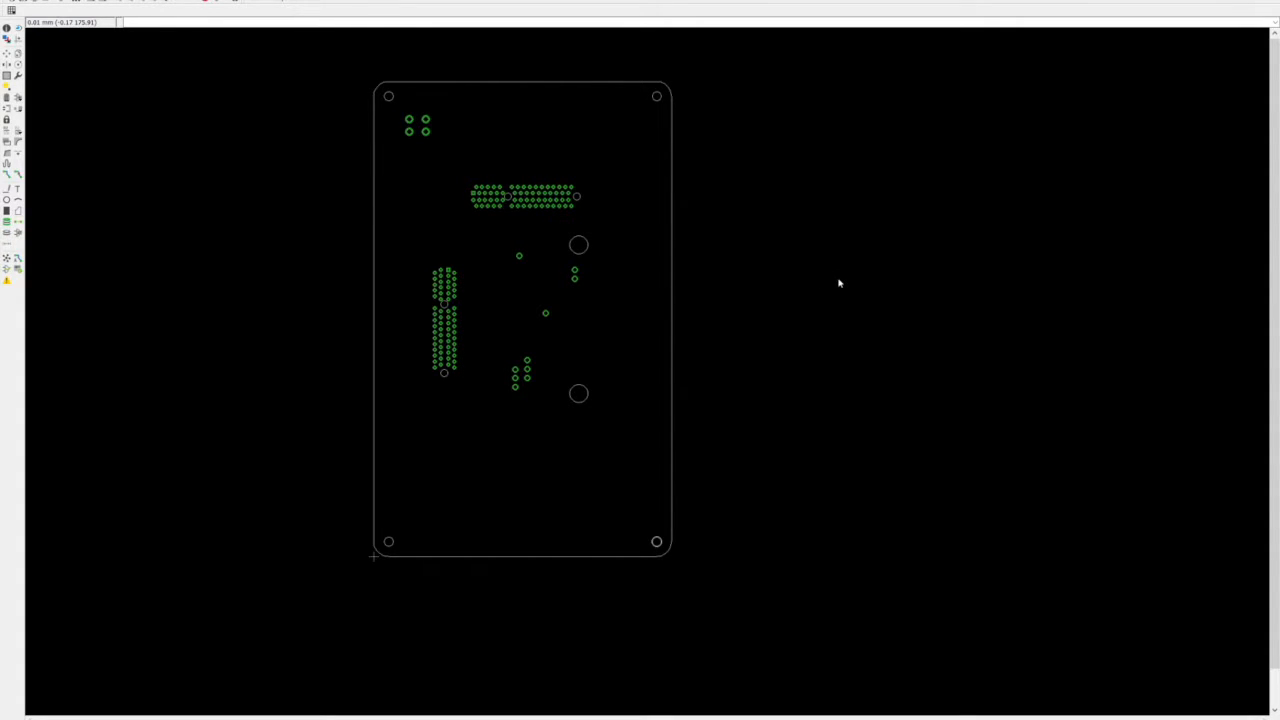
mouse_move(552, 363)
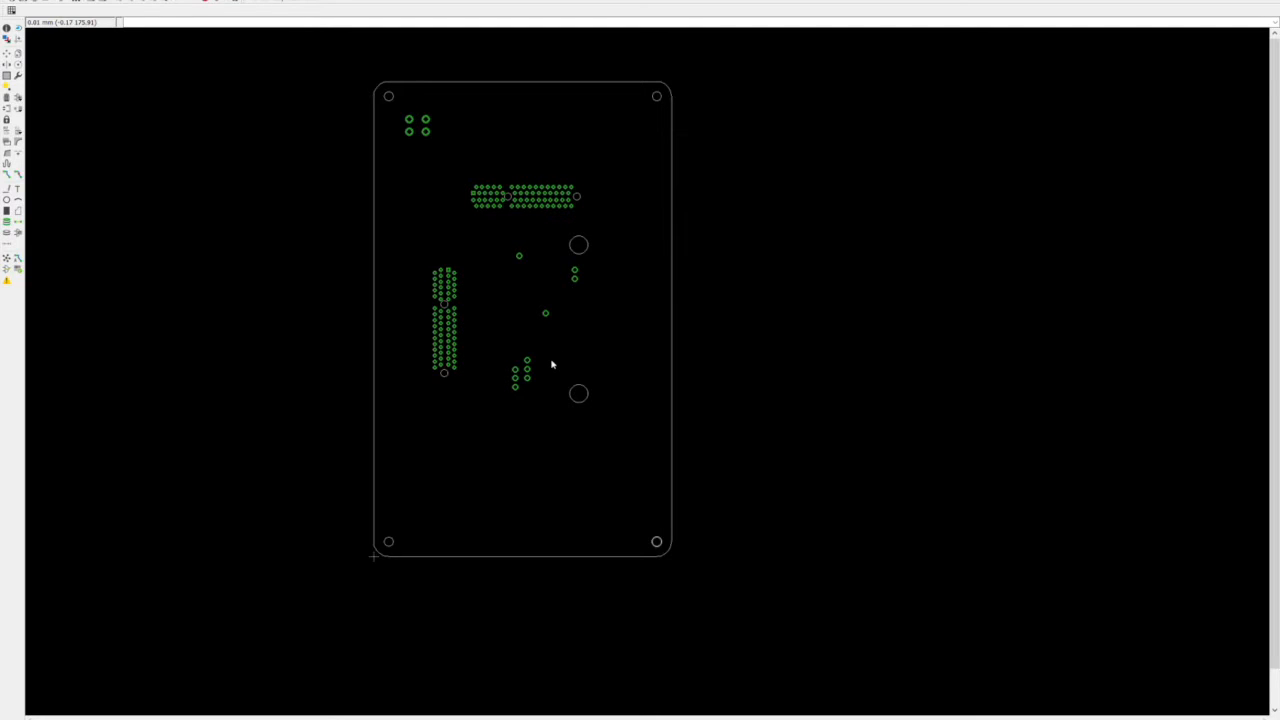
mouse_move(544, 328)
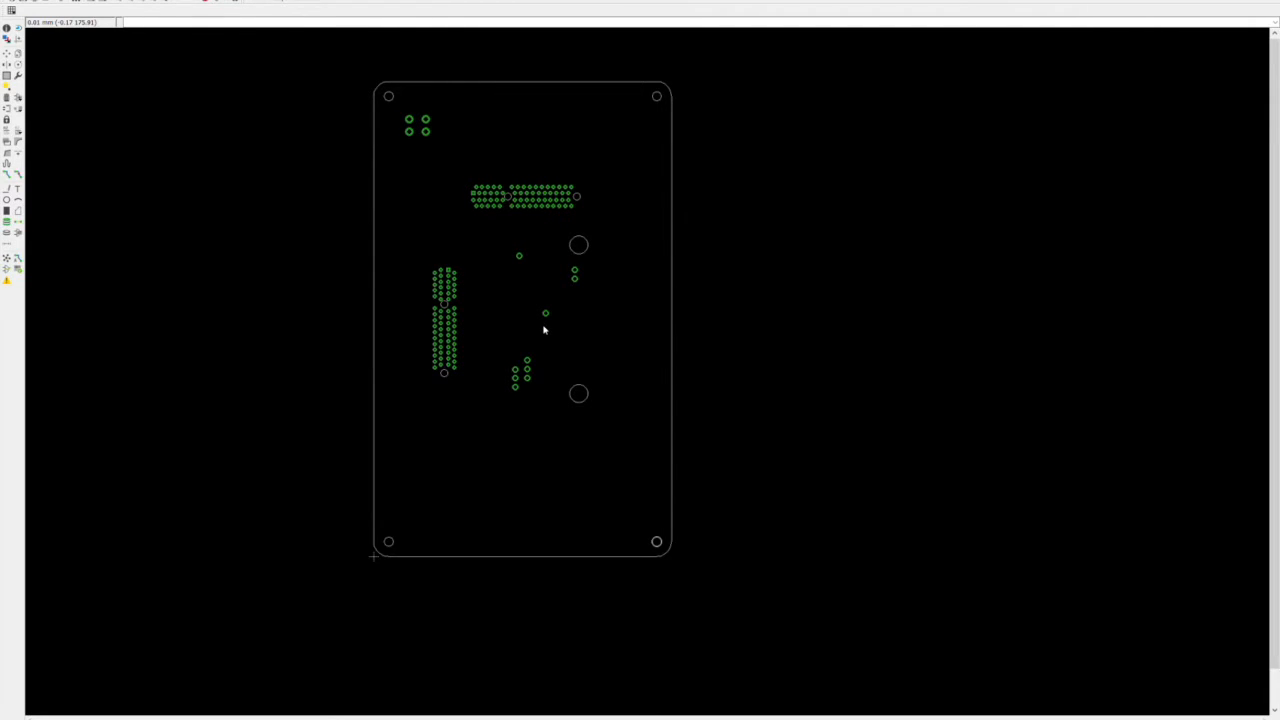
mouse_move(580, 391)
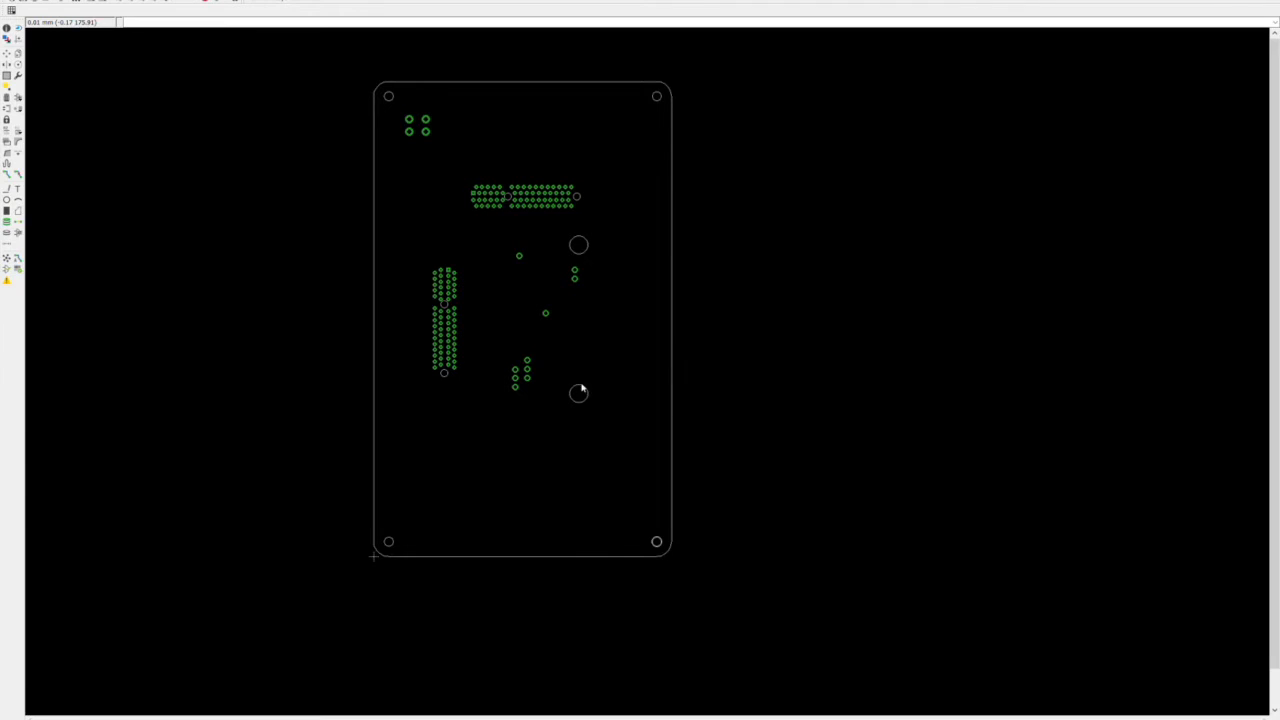